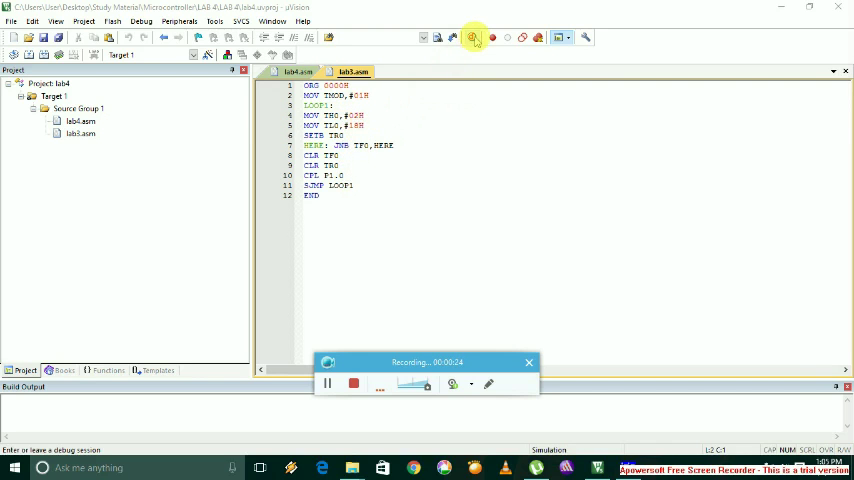
- Start a debug session for the timer-delay program and dismiss the evaluation-mode notice
{"action": "left_click", "coordinate": [474, 37]}
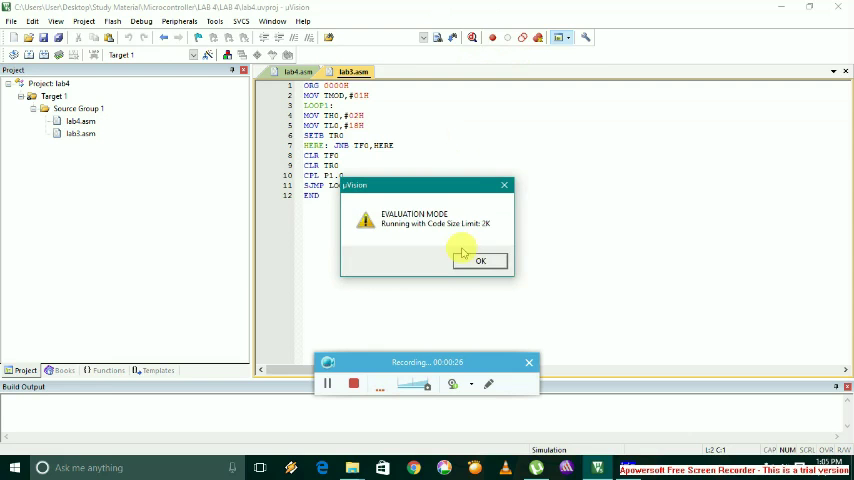
{"action": "left_click", "coordinate": [479, 260]}
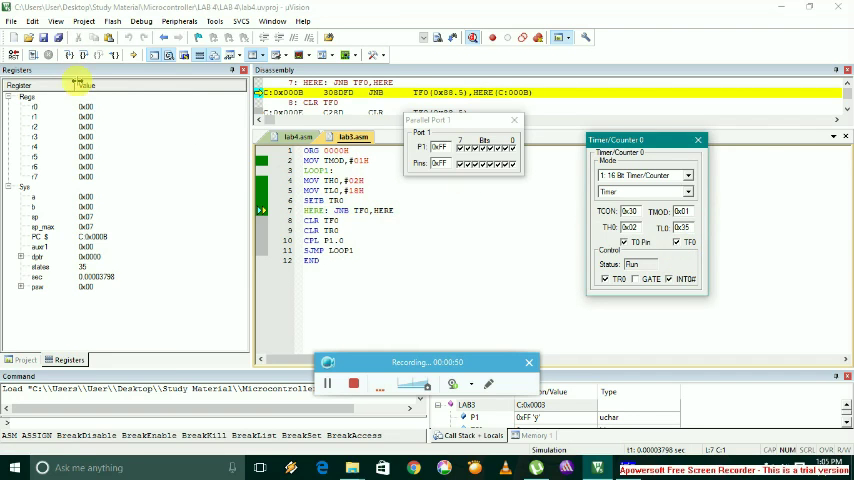
{"action": "mouse_move", "coordinate": [72, 55]}
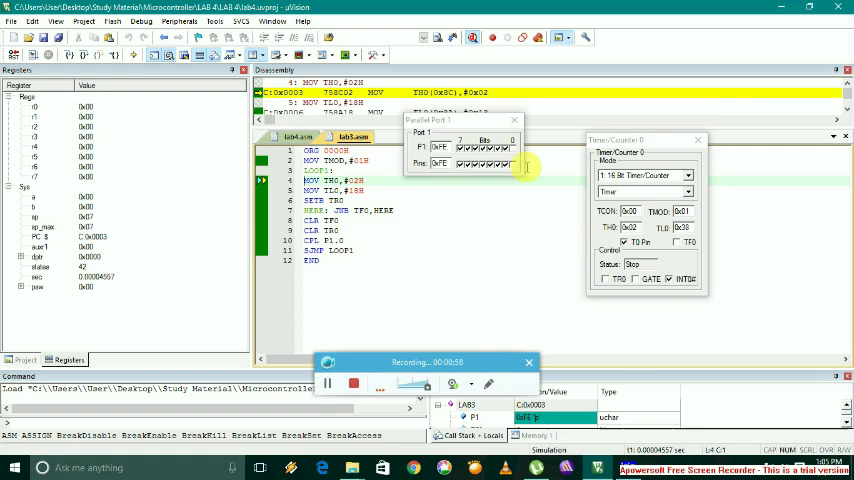
{"action": "mouse_move", "coordinate": [114, 108]}
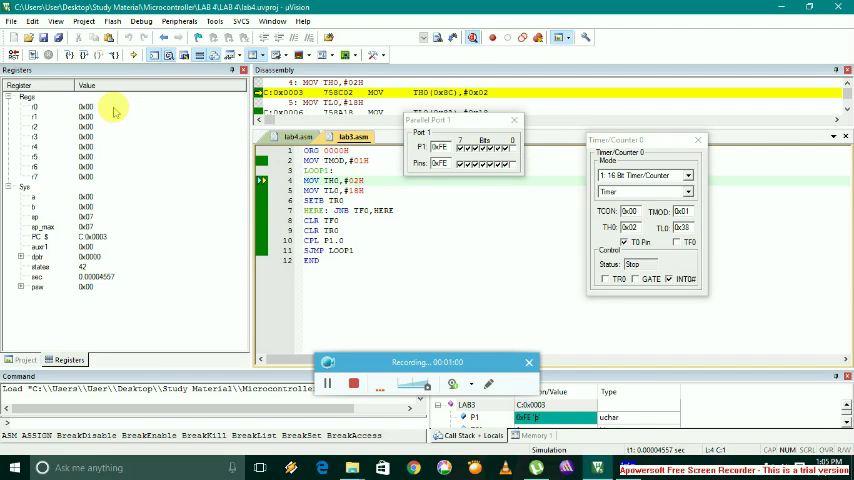
- Run the program through another Timer 0 overflow until P1.0 is high and P1 reads 0xFF
{"action": "left_click", "coordinate": [70, 55]}
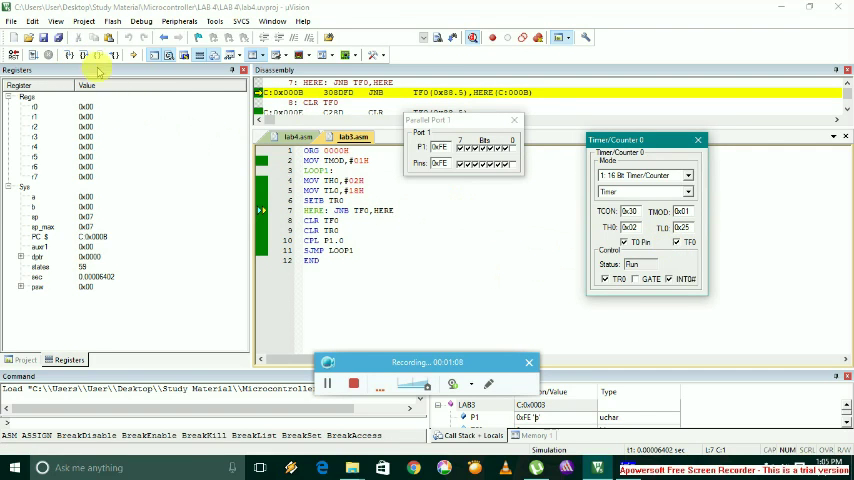
{"action": "left_click", "coordinate": [75, 55]}
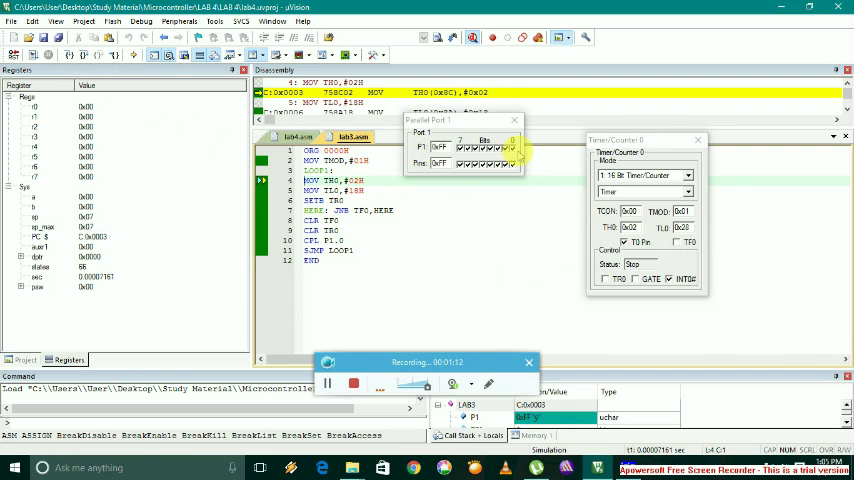
{"action": "mouse_move", "coordinate": [518, 211]}
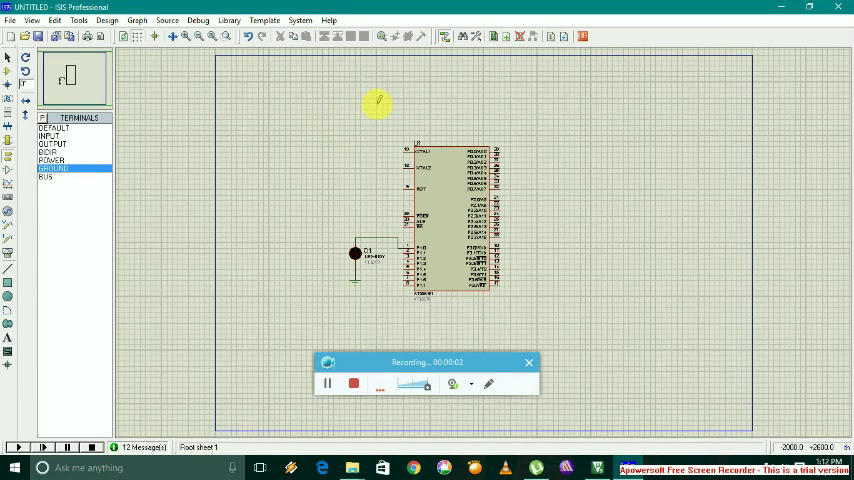
{"action": "mouse_move", "coordinate": [383, 225]}
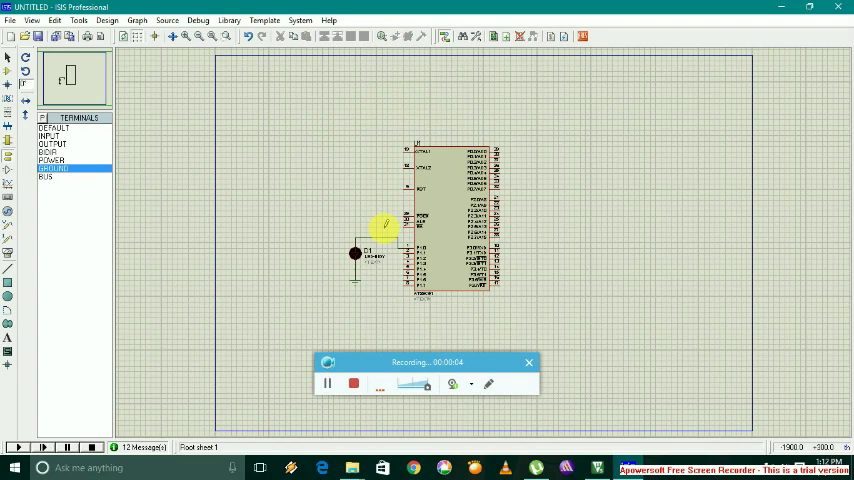
{"action": "mouse_move", "coordinate": [467, 113]}
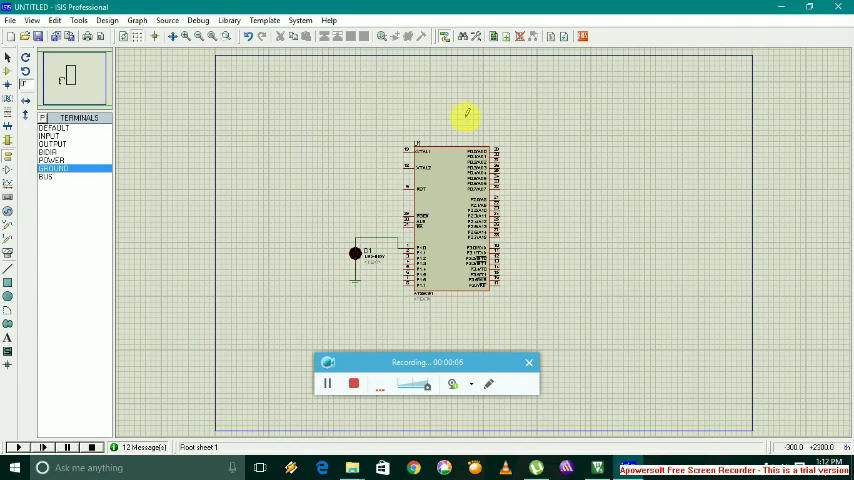